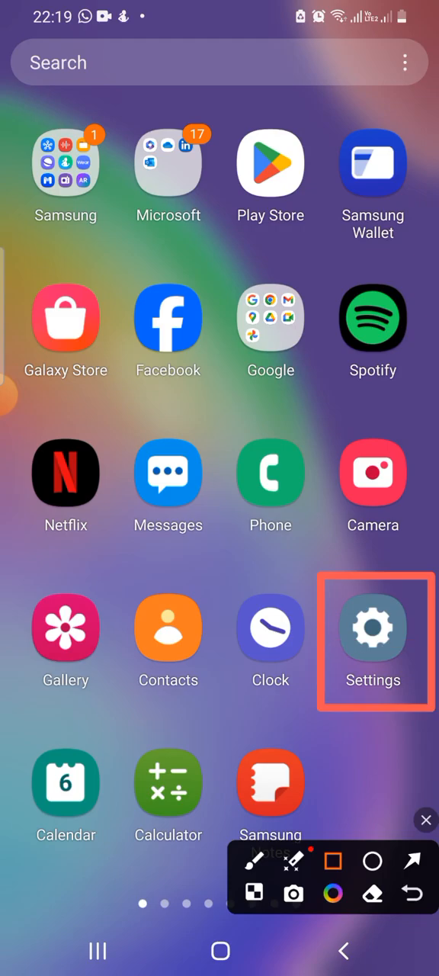
# - Launch Settings and scroll the list down to Battery and device care
pyautogui.click(373, 625)
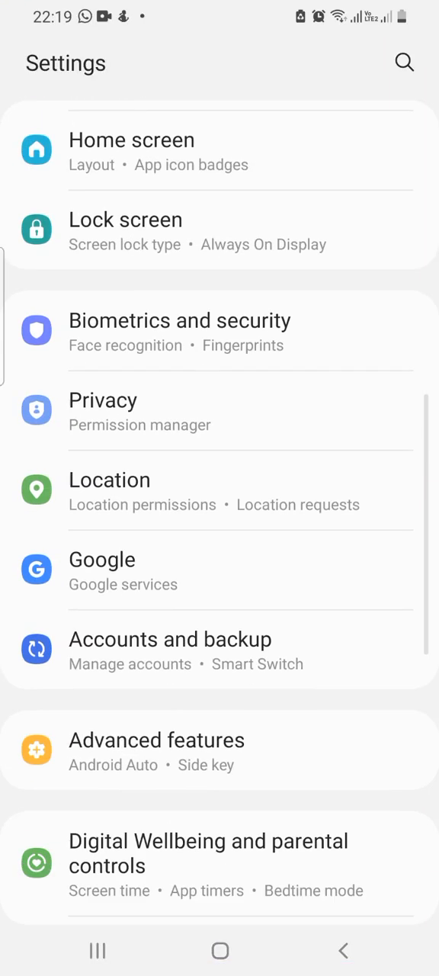
pyautogui.scroll(-3)
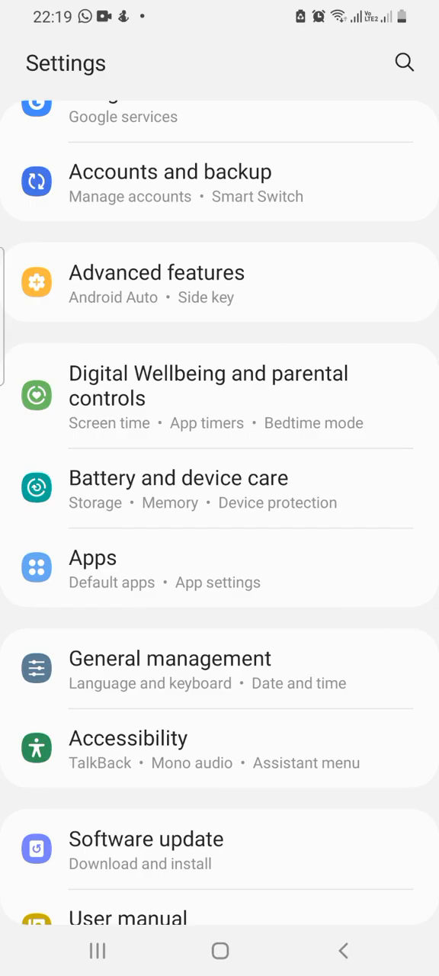
# - Go into Battery and device care to reach the Storage overview at 99% used
pyautogui.click(178, 477)
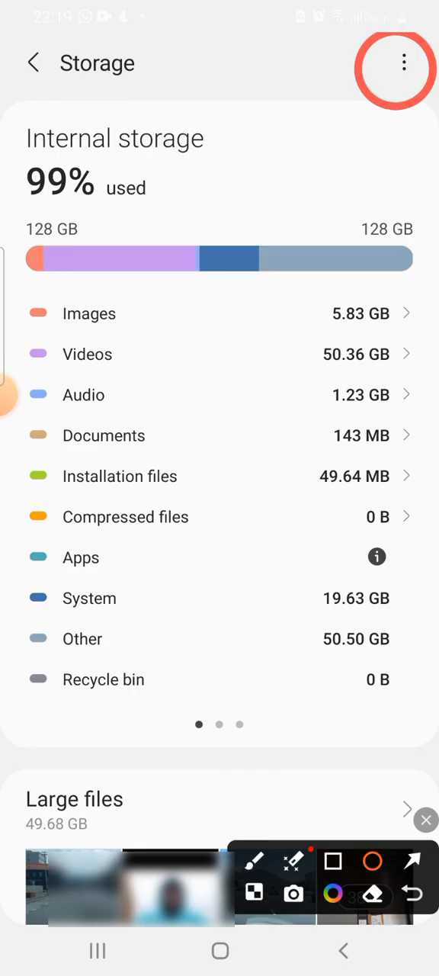
# - Use the storage overflow menu's Advanced view to list the Games category
pyautogui.click(402, 63)
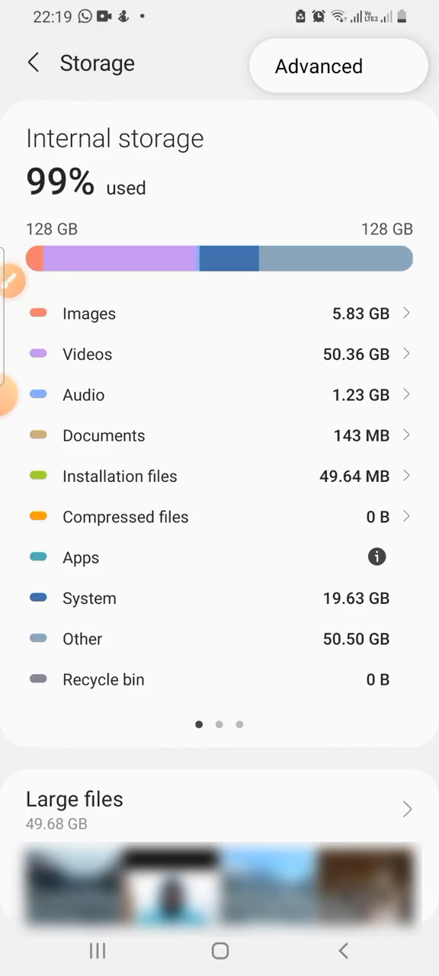
pyautogui.click(339, 65)
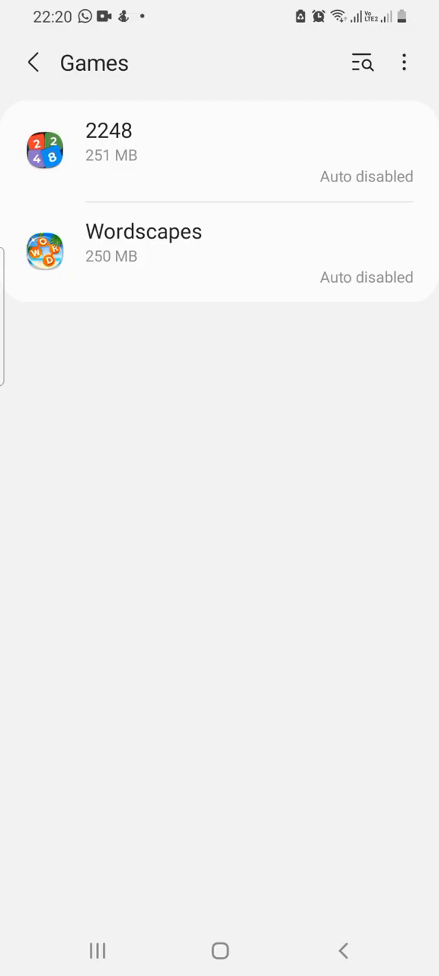
# - Bring up Wordscapes' storage details and choose to change its storage location
pyautogui.click(144, 251)
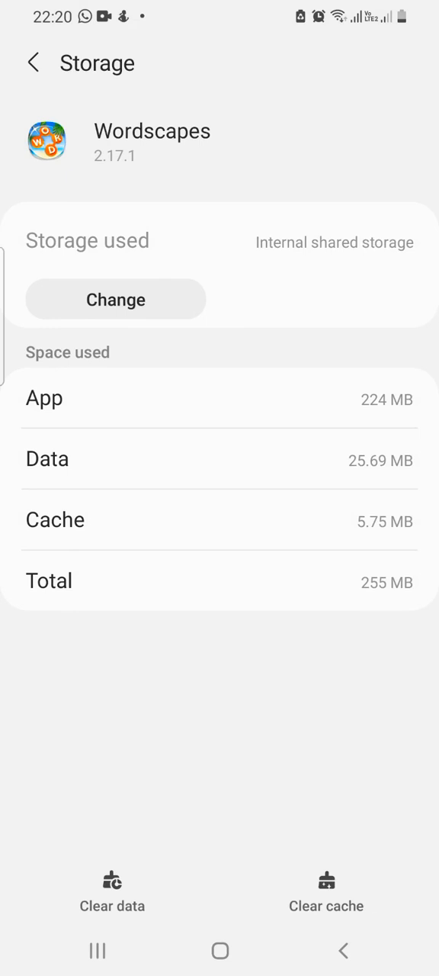
pyautogui.click(116, 299)
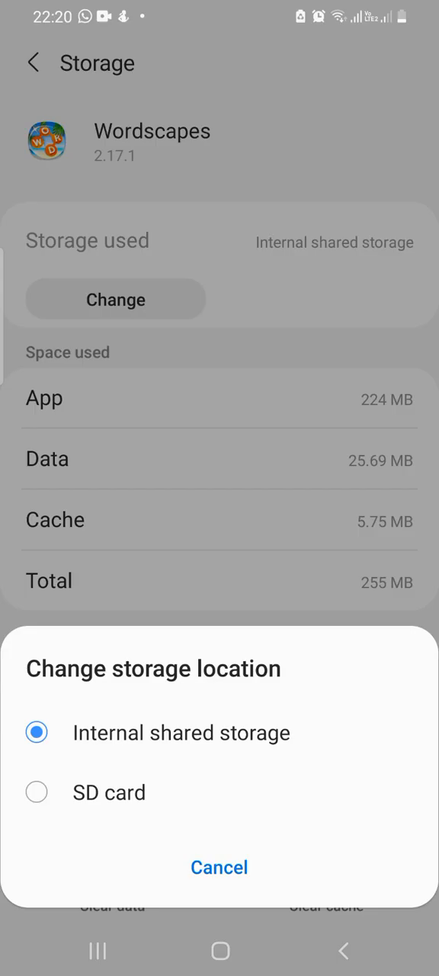
# - Select SD card as Wordscapes' location and confirm Move on the export screen
pyautogui.click(36, 793)
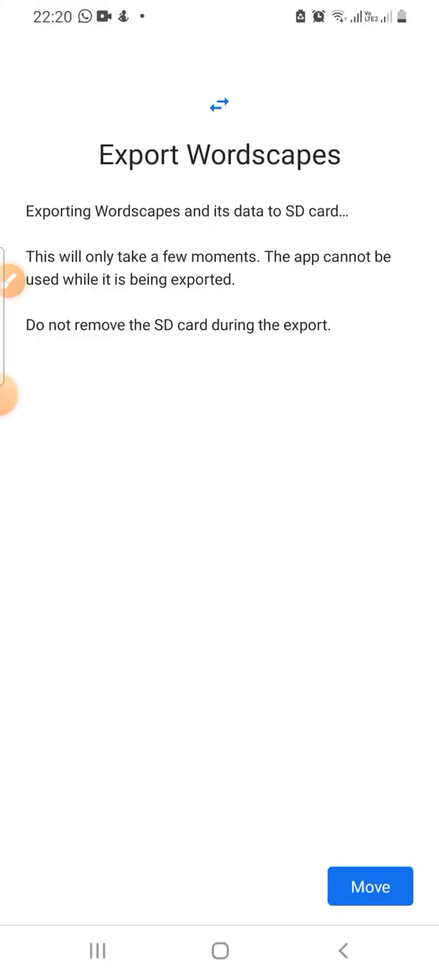
pyautogui.click(369, 886)
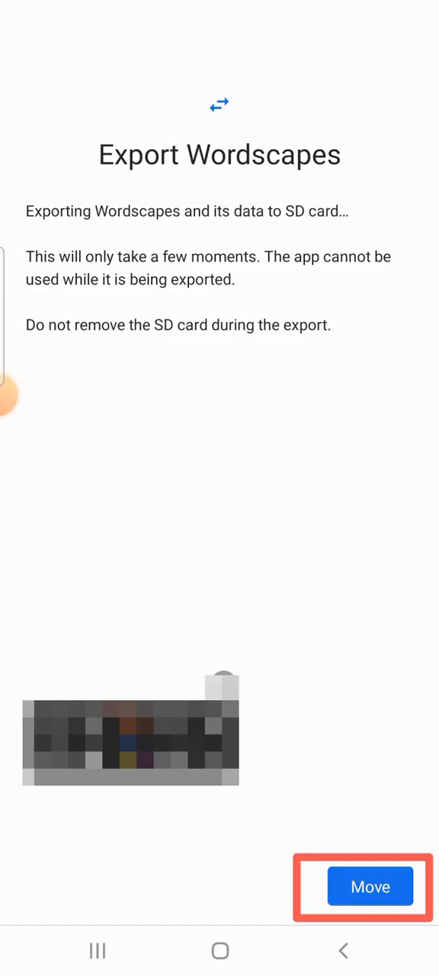